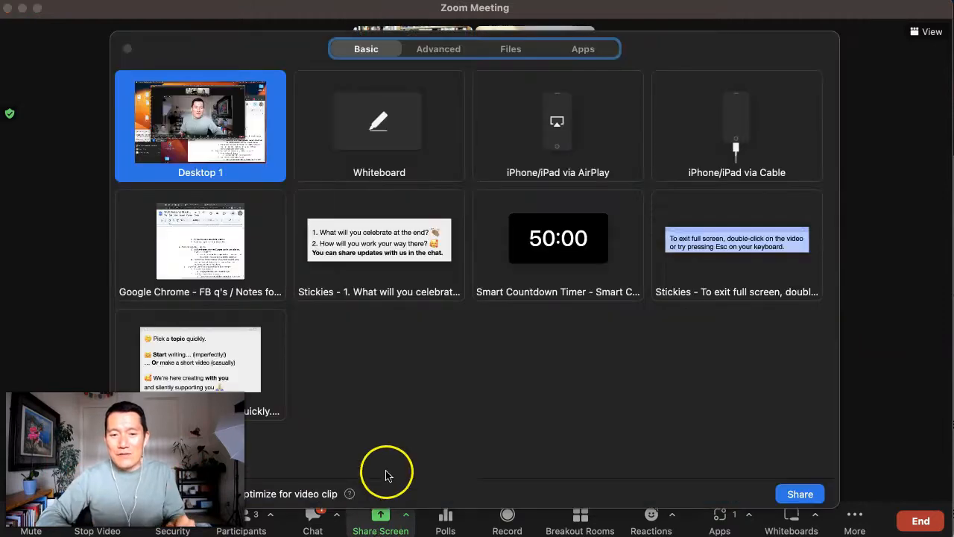
Leave the Share Screen window and spotlight your own video for everyone.
{"action": "left_click", "coordinate": [799, 494]}
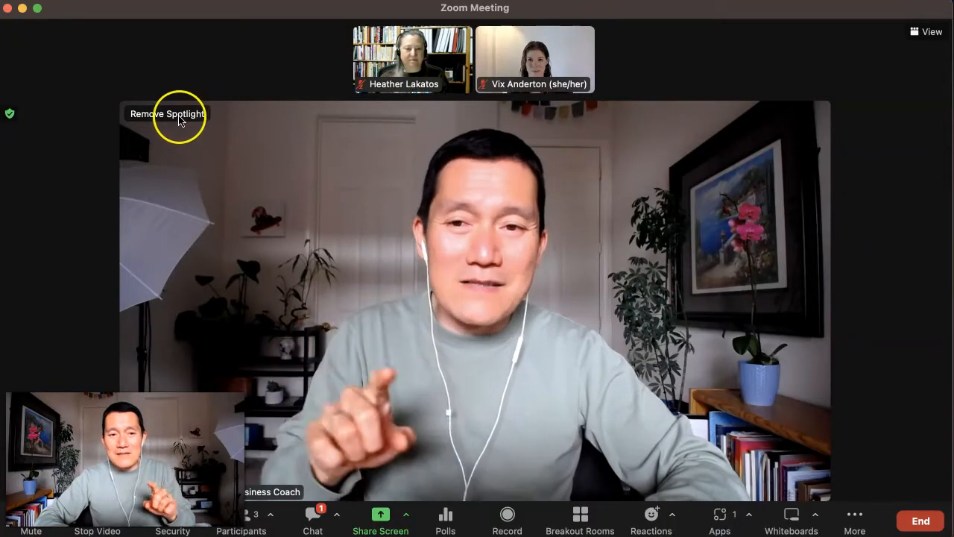
{"action": "left_click", "coordinate": [167, 113]}
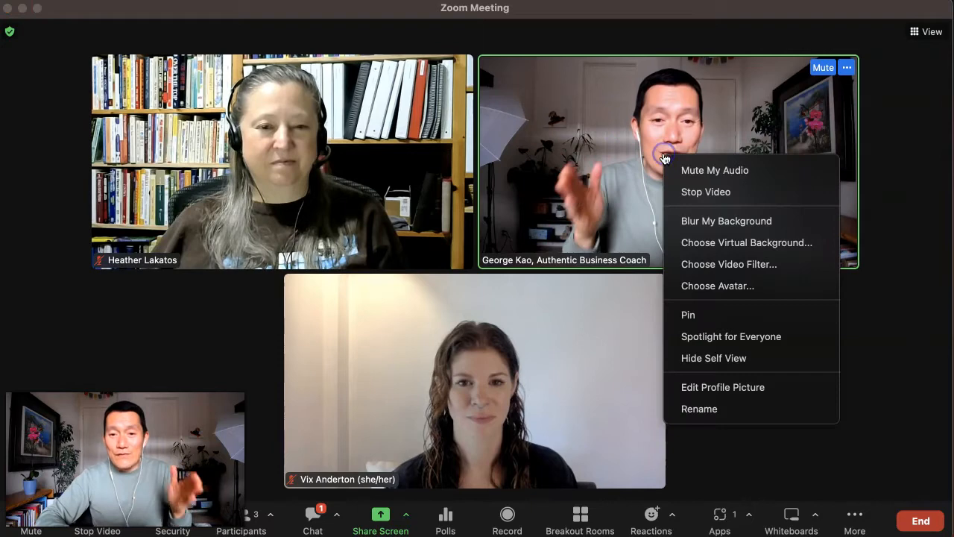
{"action": "mouse_move", "coordinate": [721, 337]}
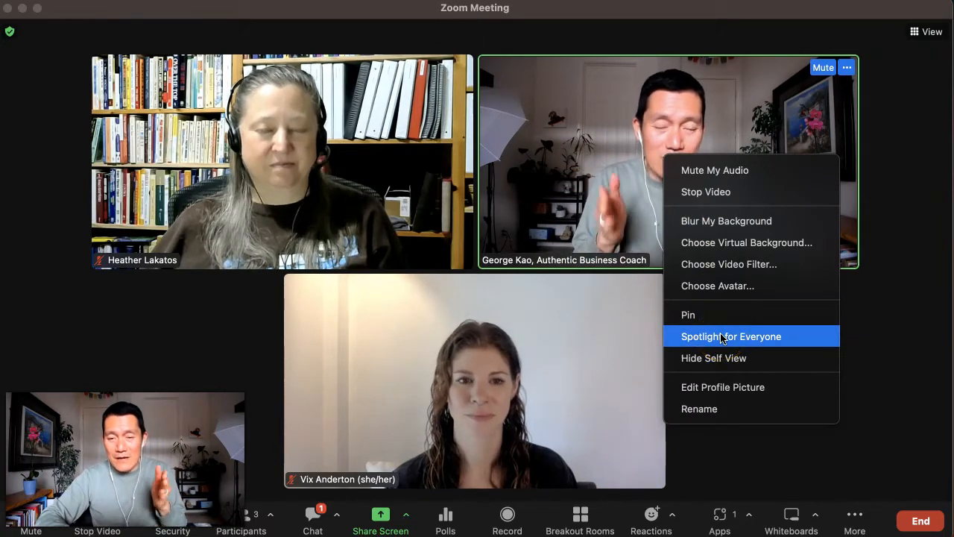
{"action": "left_click", "coordinate": [731, 337]}
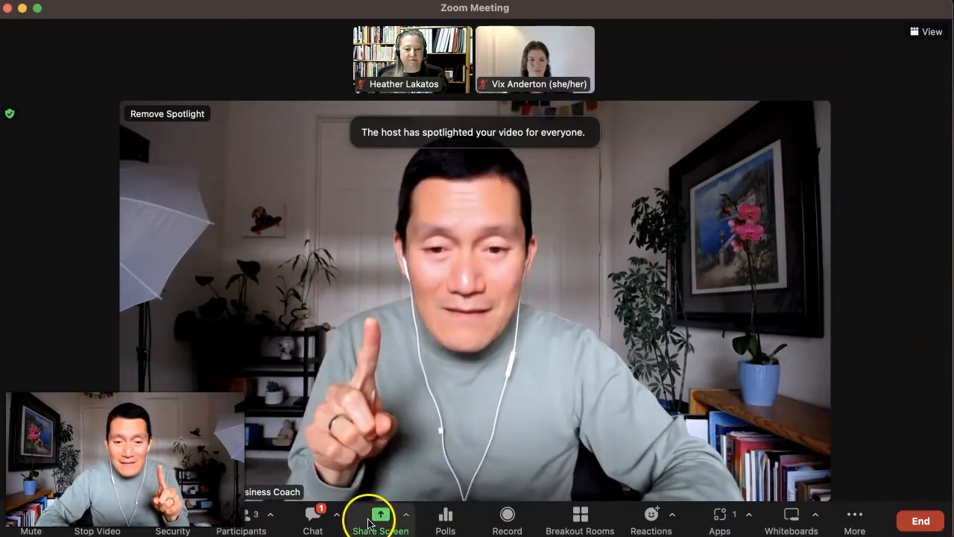
Share the Chrome window with the FB ads course notes and show all three videos stacked in the floating panel.
{"action": "left_click", "coordinate": [380, 513]}
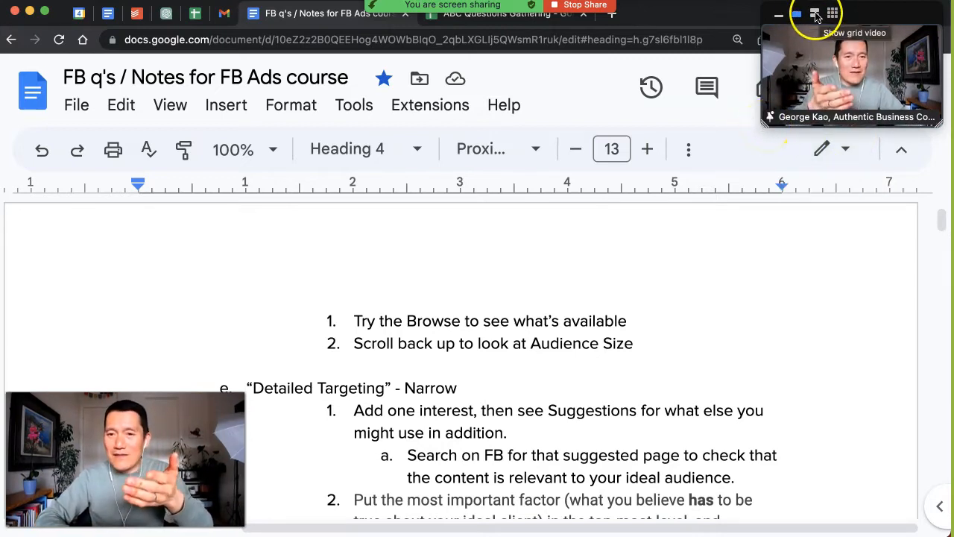
{"action": "left_click", "coordinate": [832, 12]}
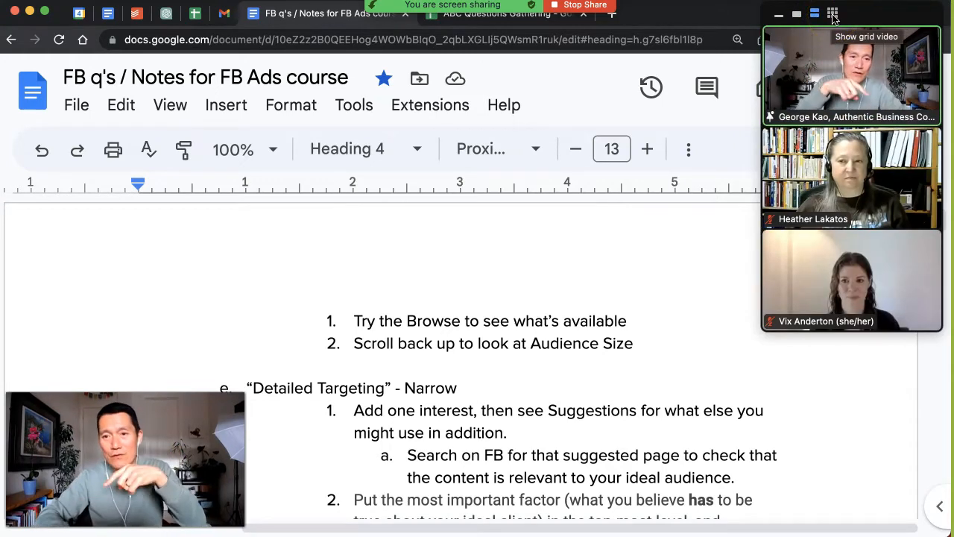
{"action": "left_click", "coordinate": [837, 15]}
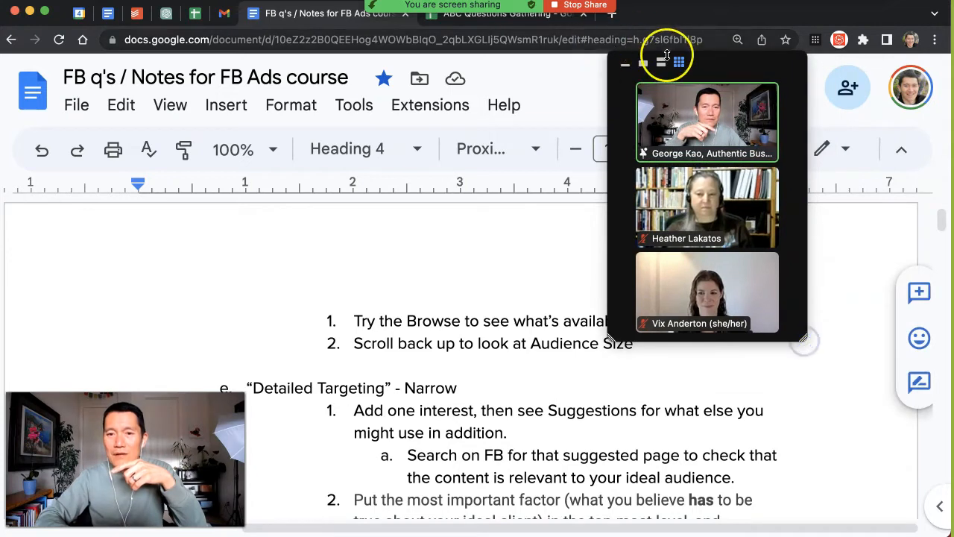
Switch the floating panel to Active Speaker view showing only your own enlarged camera.
{"action": "left_click", "coordinate": [661, 59]}
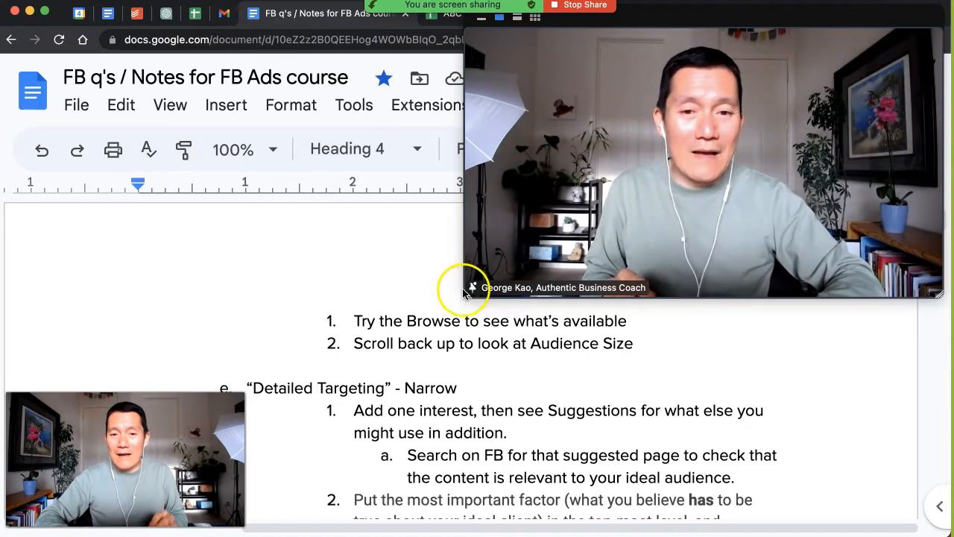
{"action": "mouse_move", "coordinate": [585, 7]}
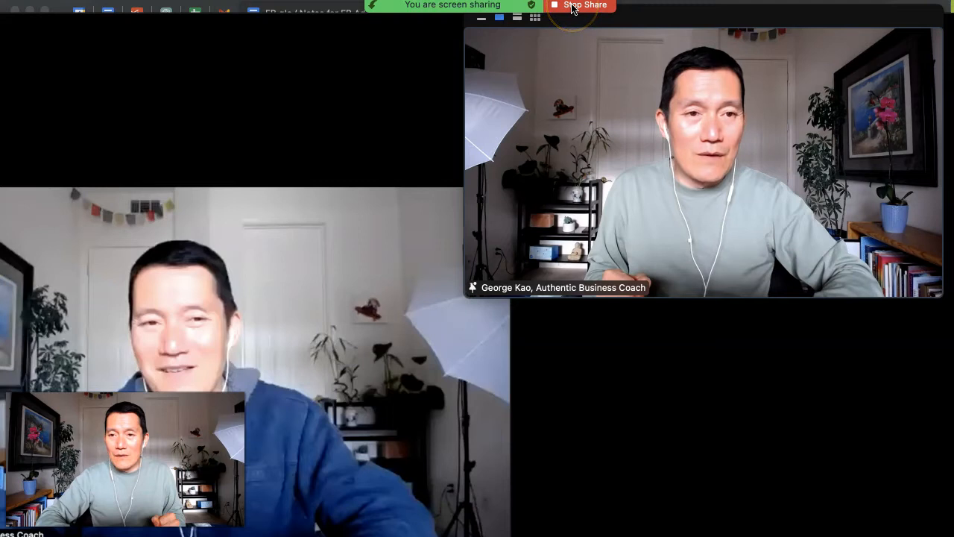
Stop sharing the notes and share the QuickTime Player window with the book launch video instead.
{"action": "left_click", "coordinate": [579, 6]}
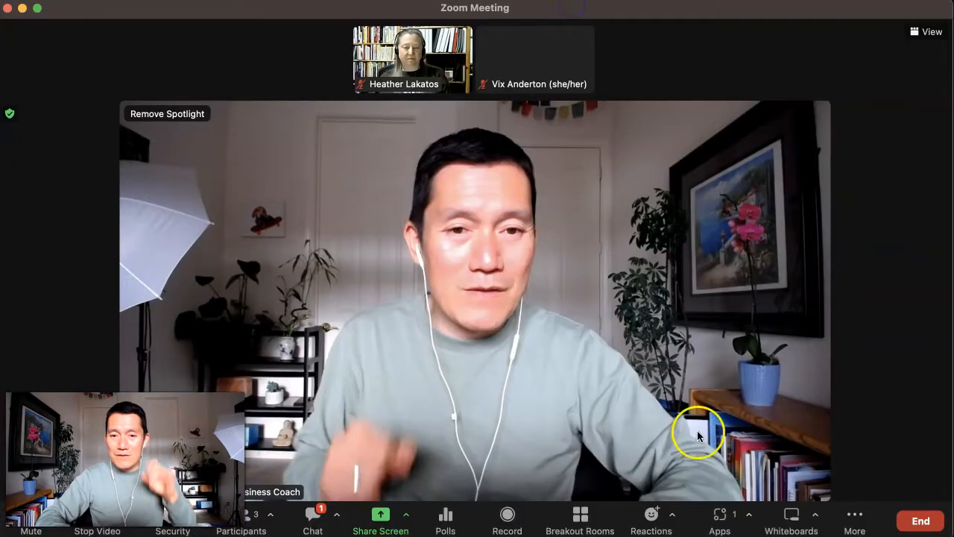
{"action": "left_click", "coordinate": [380, 516]}
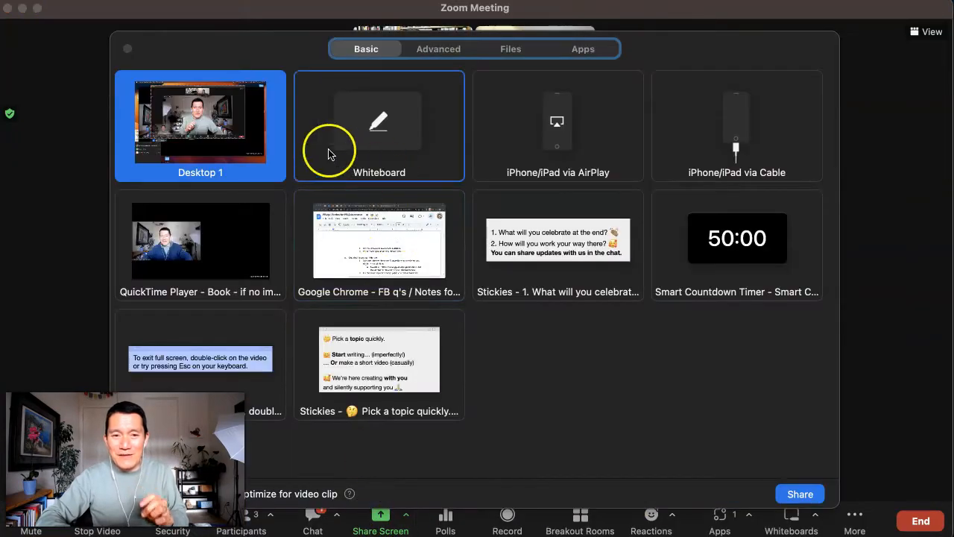
{"action": "left_click", "coordinate": [799, 494]}
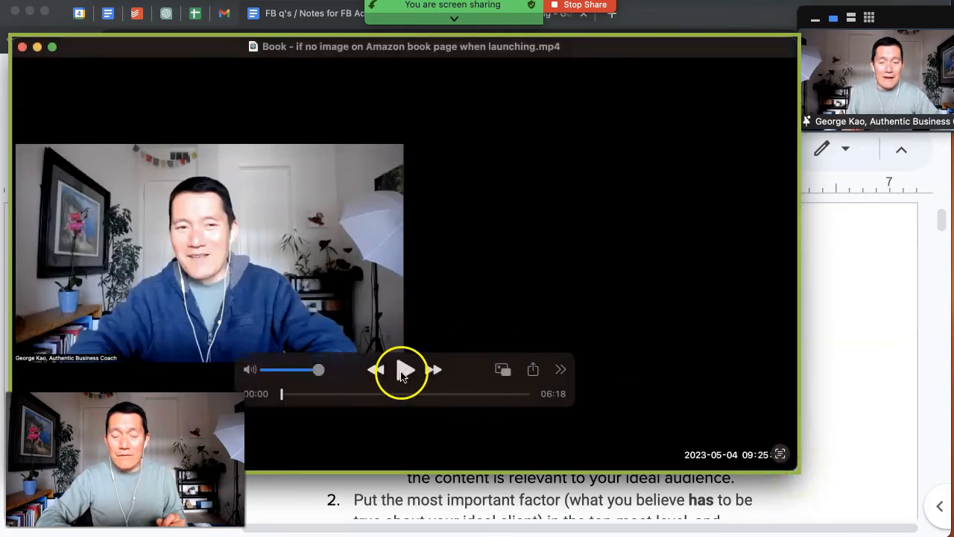
Play the book-launch recording through its first seconds and pause on the Amazon author page.
{"action": "left_click", "coordinate": [405, 370]}
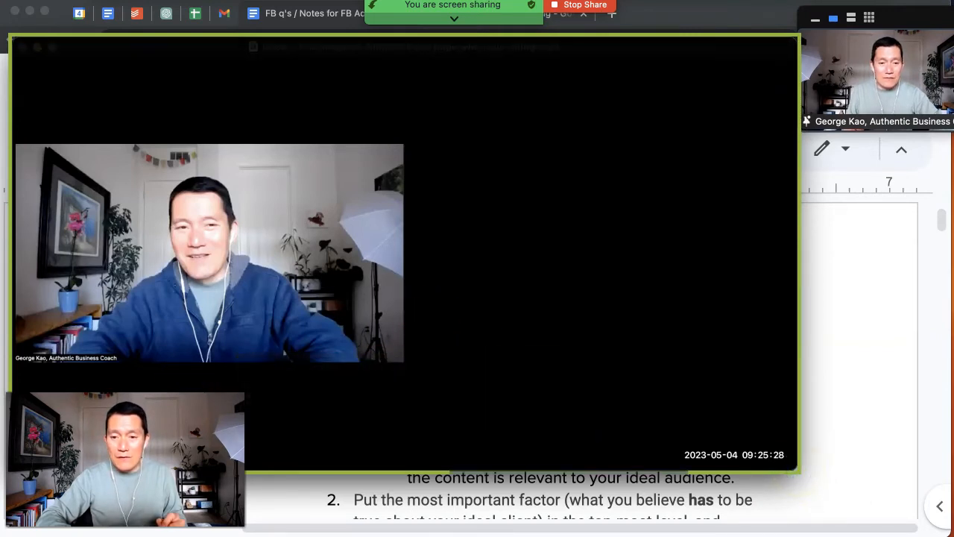
{"action": "left_click", "coordinate": [405, 370]}
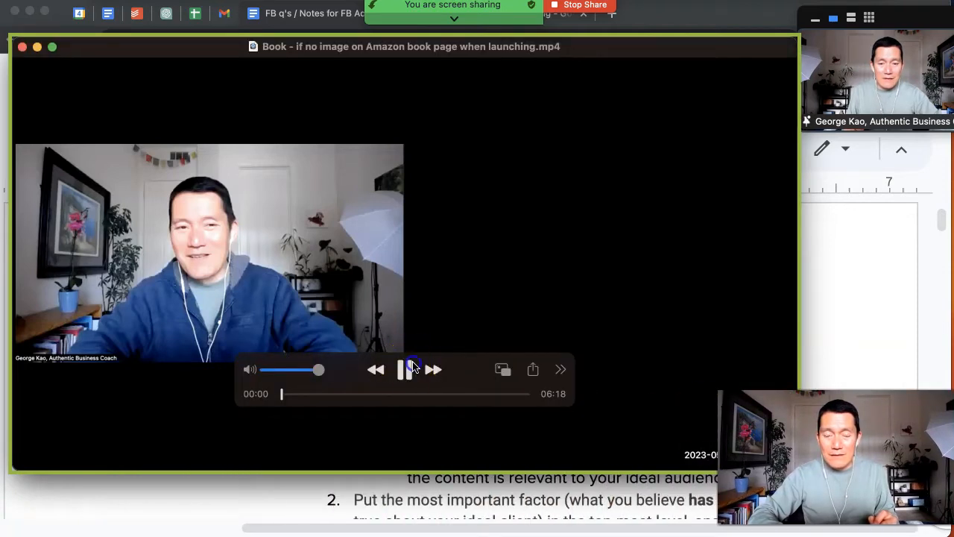
{"action": "left_click", "coordinate": [405, 370]}
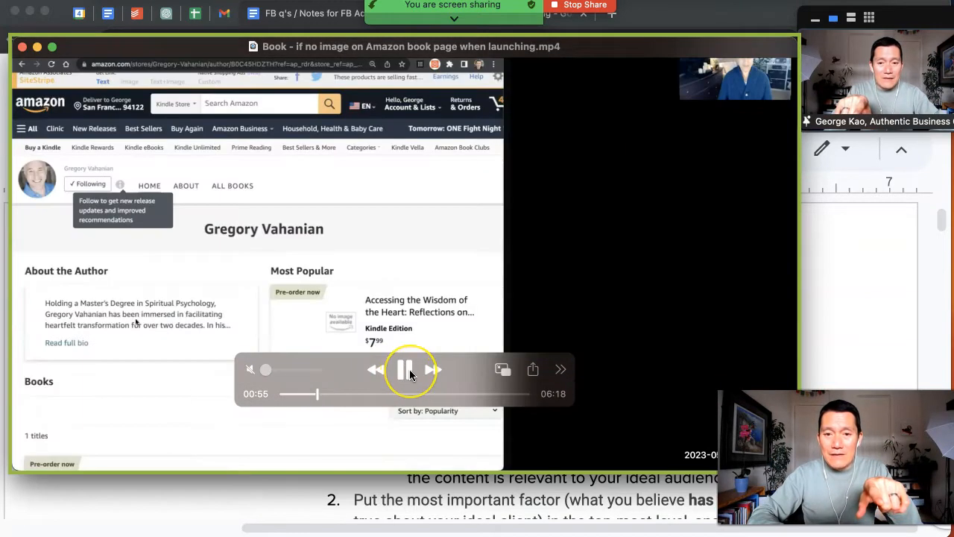
{"action": "left_click", "coordinate": [405, 370]}
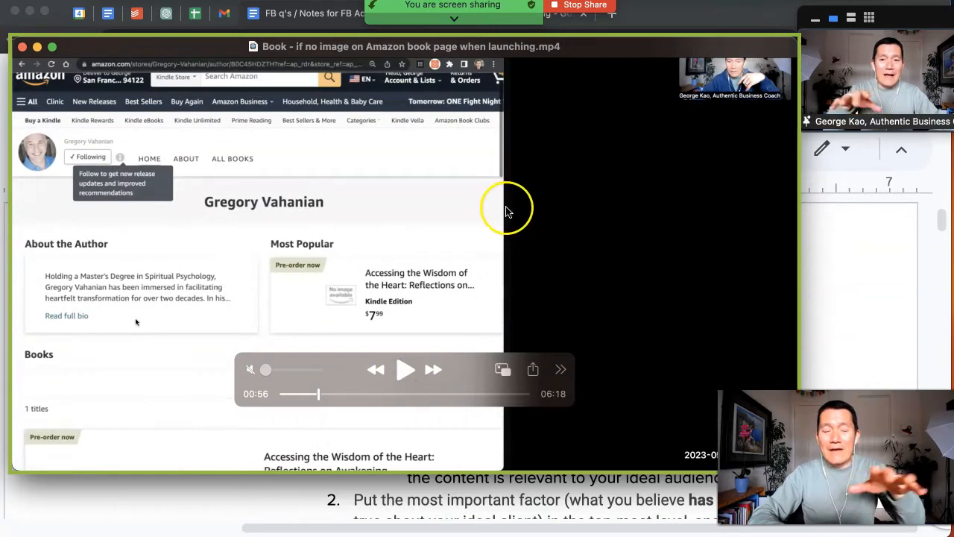
{"action": "mouse_move", "coordinate": [590, 148]}
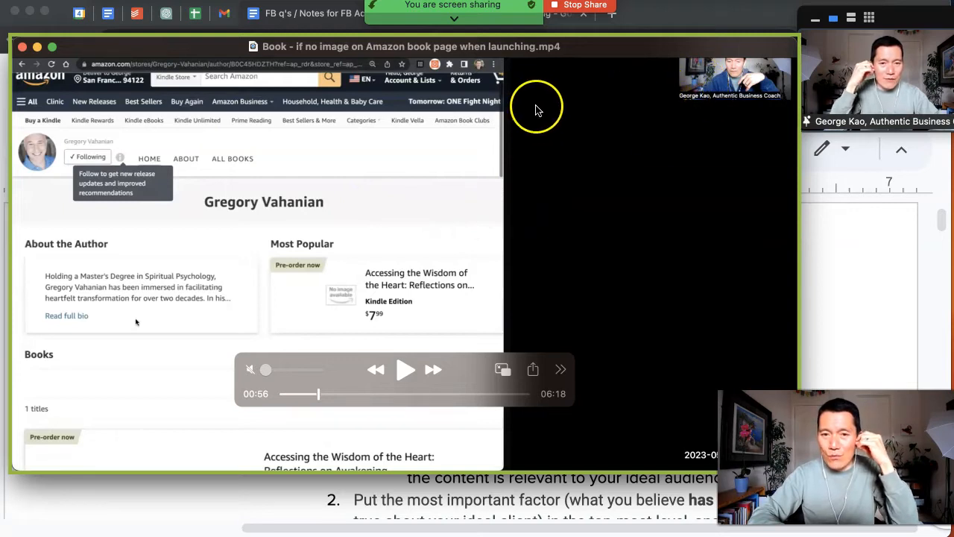
{"action": "mouse_move", "coordinate": [629, 313]}
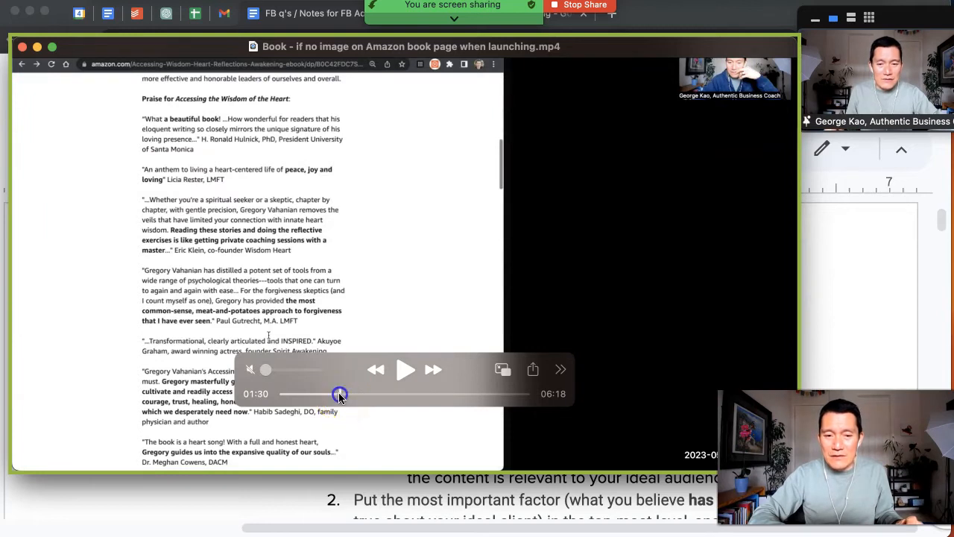
Scrub the recording ahead to the Amazon page demo and resume playback.
{"action": "left_click_drag", "start_coordinate": [340, 393], "coordinate": [381, 394]}
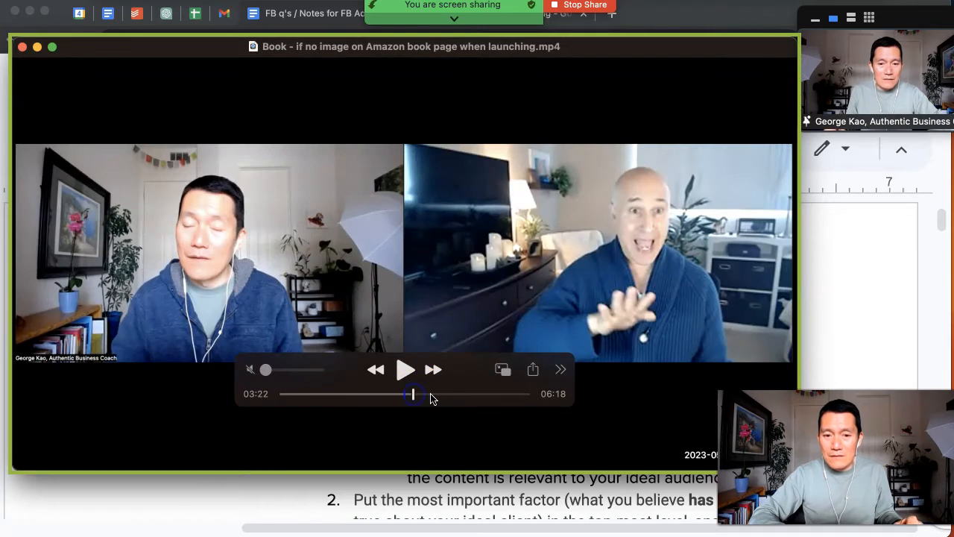
{"action": "left_click_drag", "start_coordinate": [414, 394], "coordinate": [474, 393]}
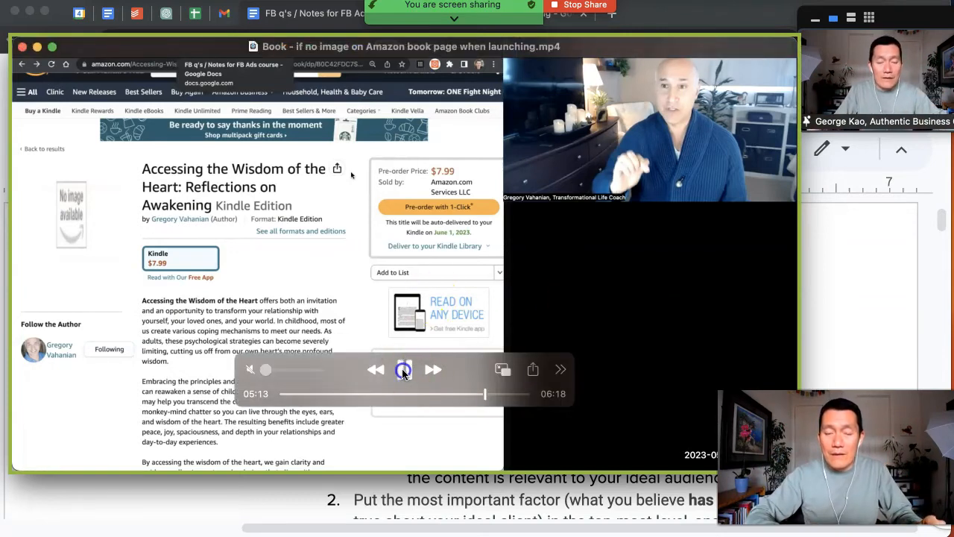
{"action": "left_click", "coordinate": [404, 370]}
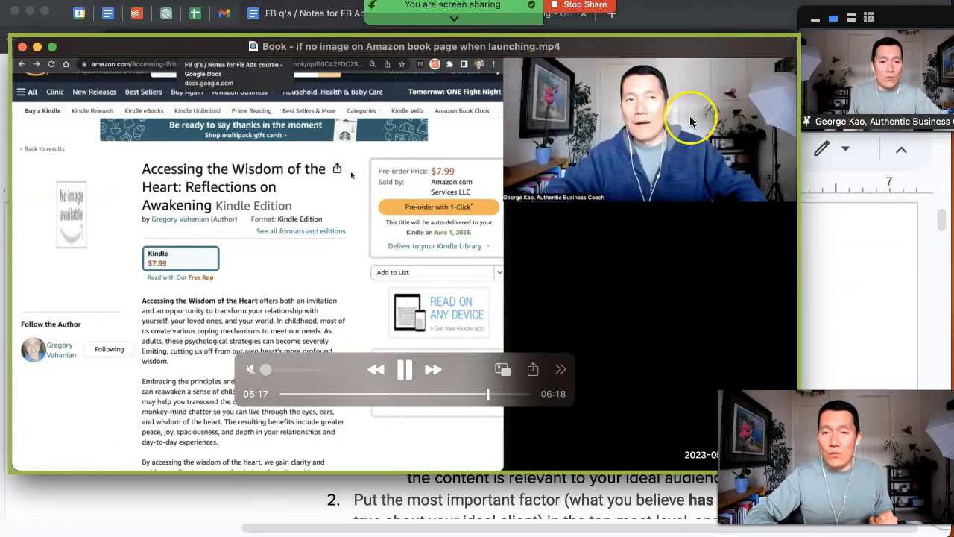
{"action": "mouse_move", "coordinate": [655, 307]}
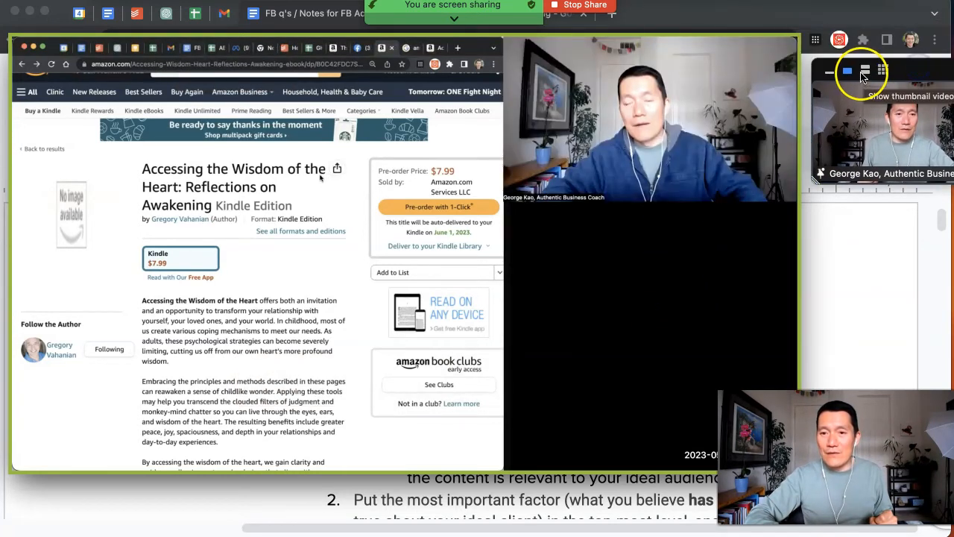
{"action": "mouse_move", "coordinate": [863, 102]}
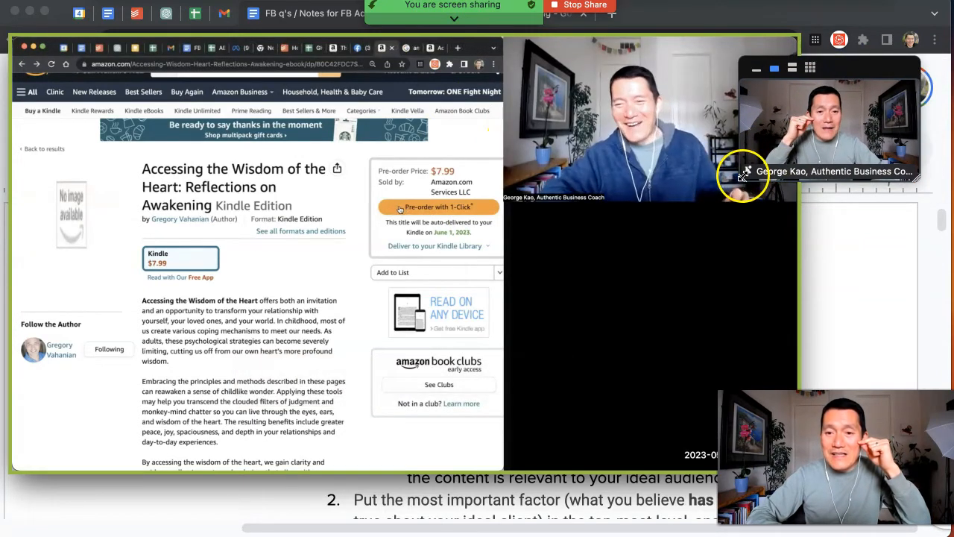
Enlarge and shrink the floating meeting video, then pause the recording near its closing conversation.
{"action": "left_click", "coordinate": [438, 206]}
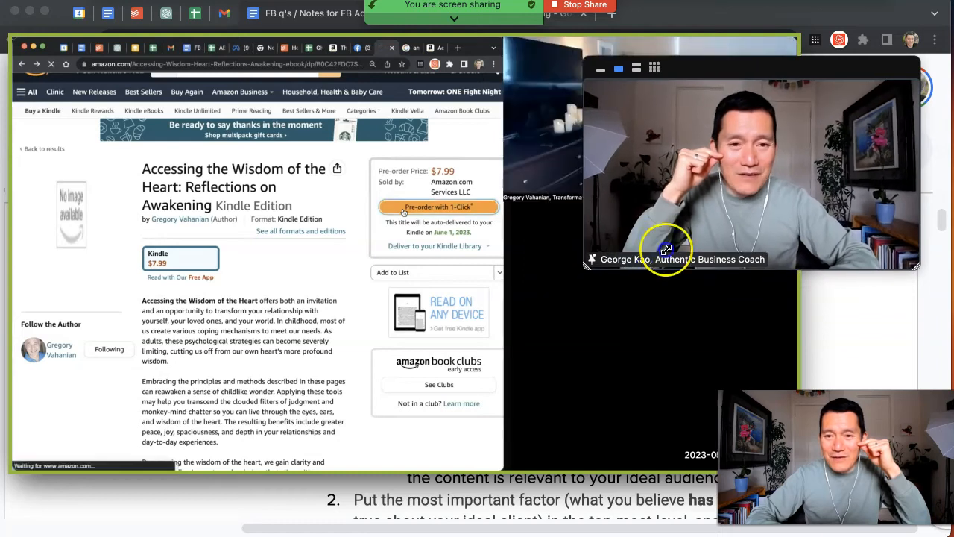
{"action": "left_click", "coordinate": [439, 206]}
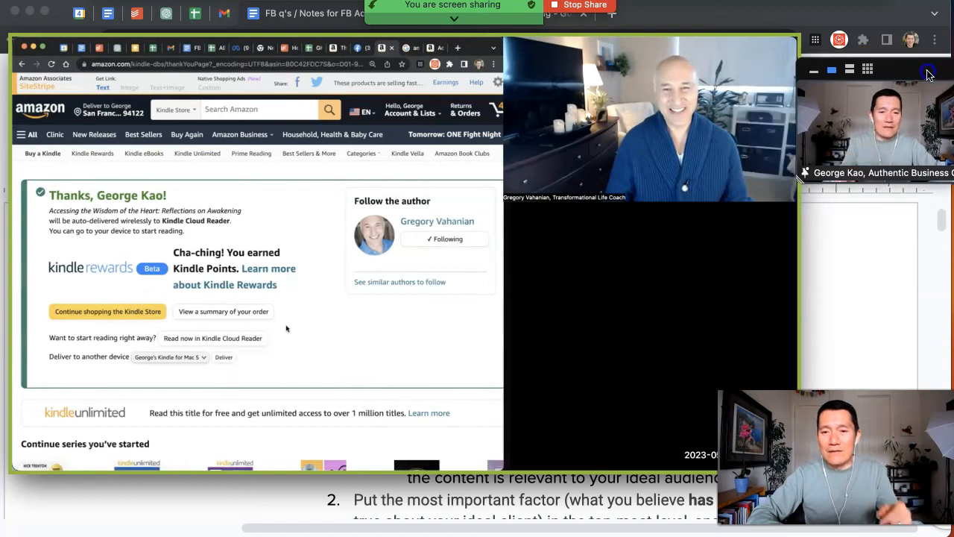
{"action": "left_click", "coordinate": [641, 276]}
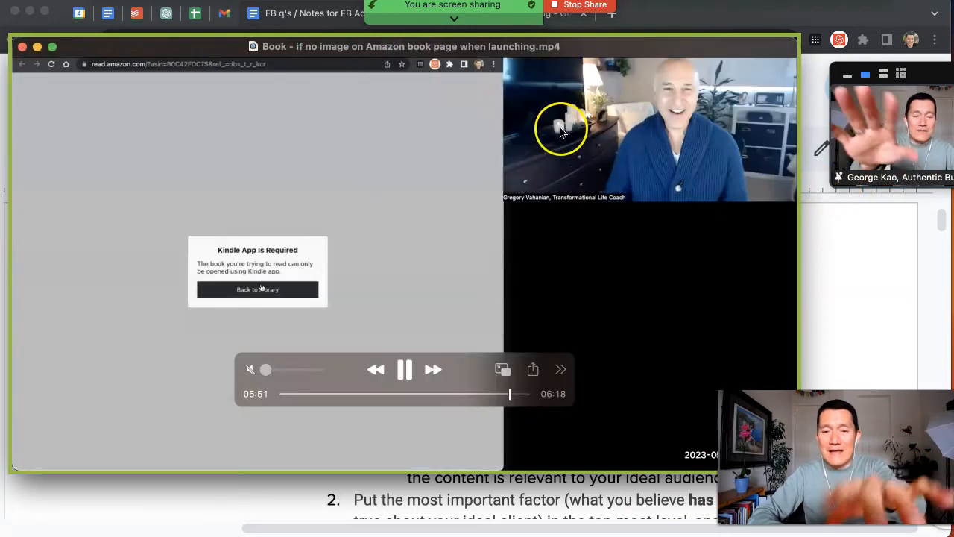
{"action": "left_click", "coordinate": [256, 290]}
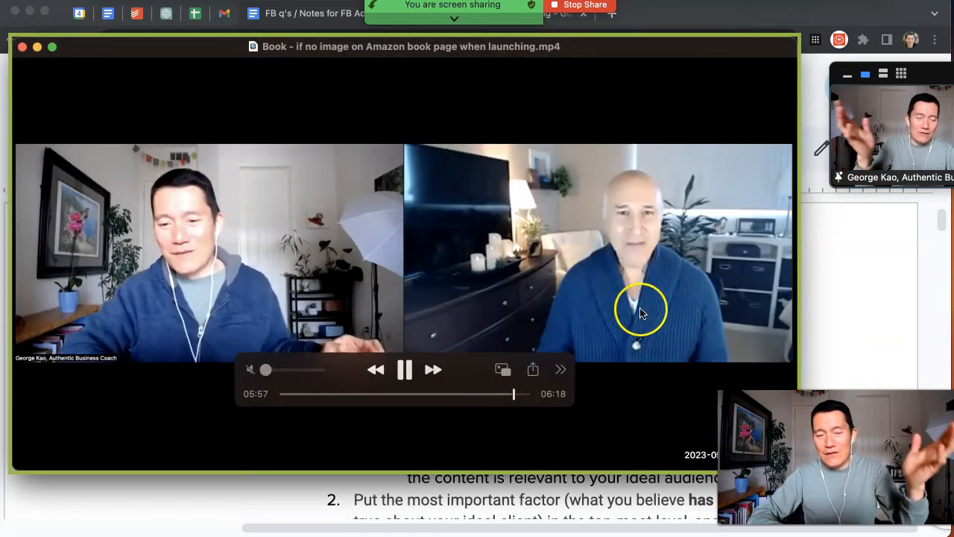
{"action": "left_click", "coordinate": [405, 370]}
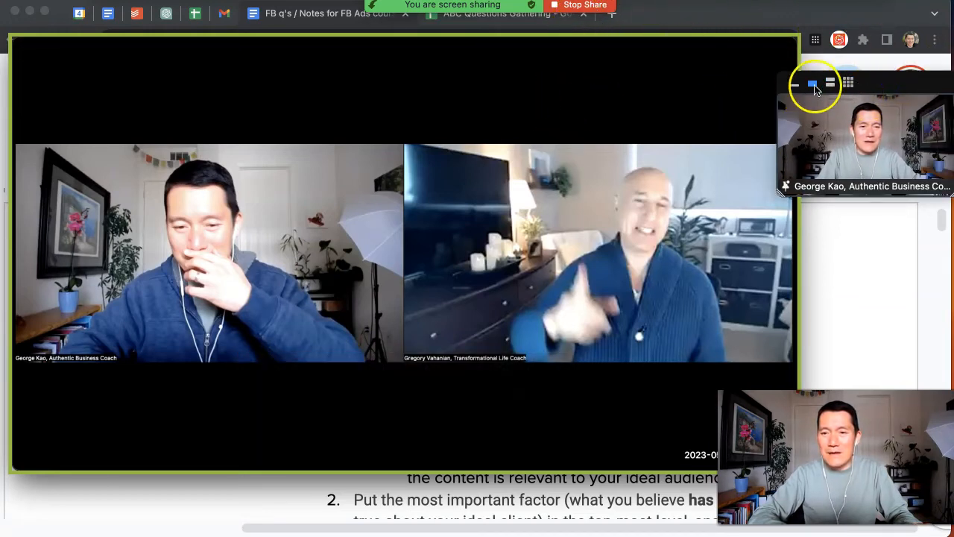
{"action": "mouse_move", "coordinate": [811, 83]}
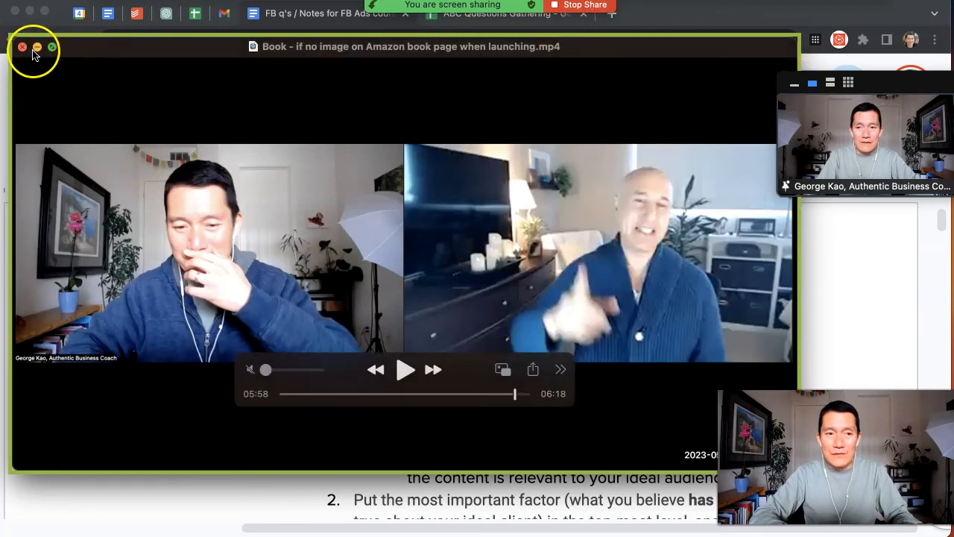
Close the QuickTime recording and share the Google Docs course notes again.
{"action": "left_click", "coordinate": [22, 47]}
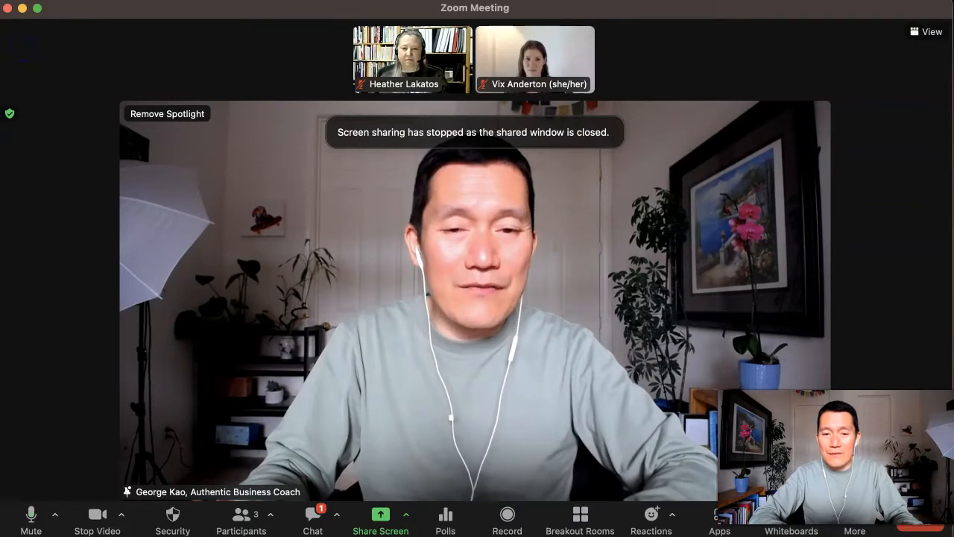
{"action": "left_click", "coordinate": [380, 512]}
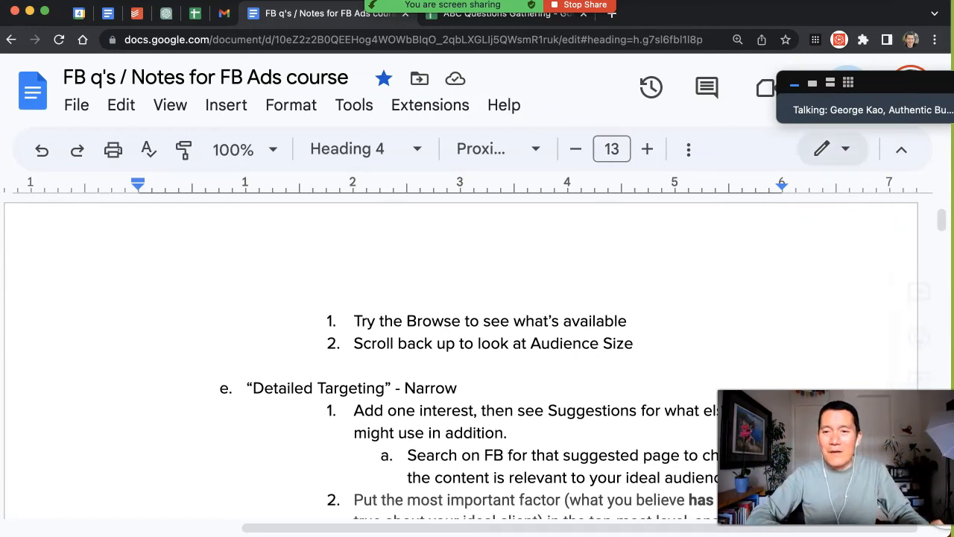
{"action": "mouse_move", "coordinate": [794, 82]}
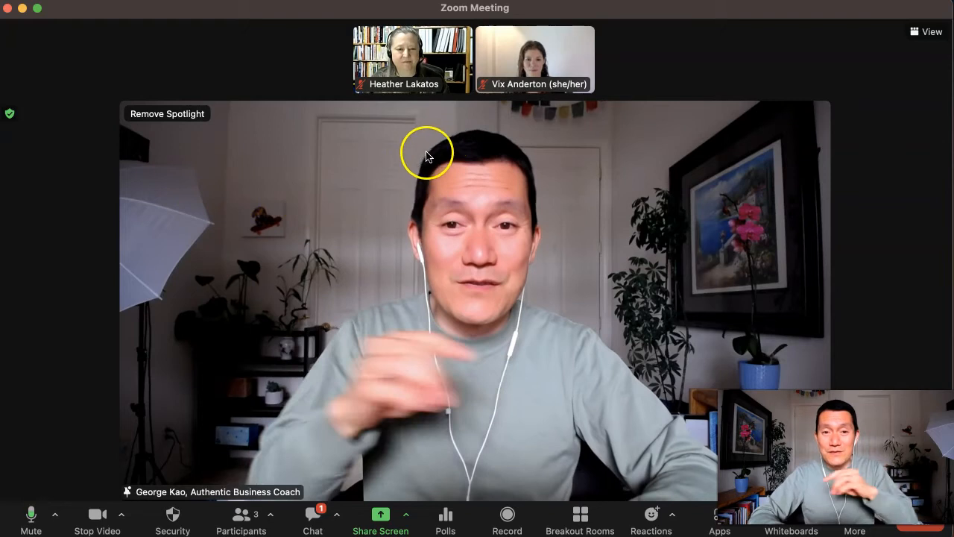
{"action": "mouse_move", "coordinate": [470, 152]}
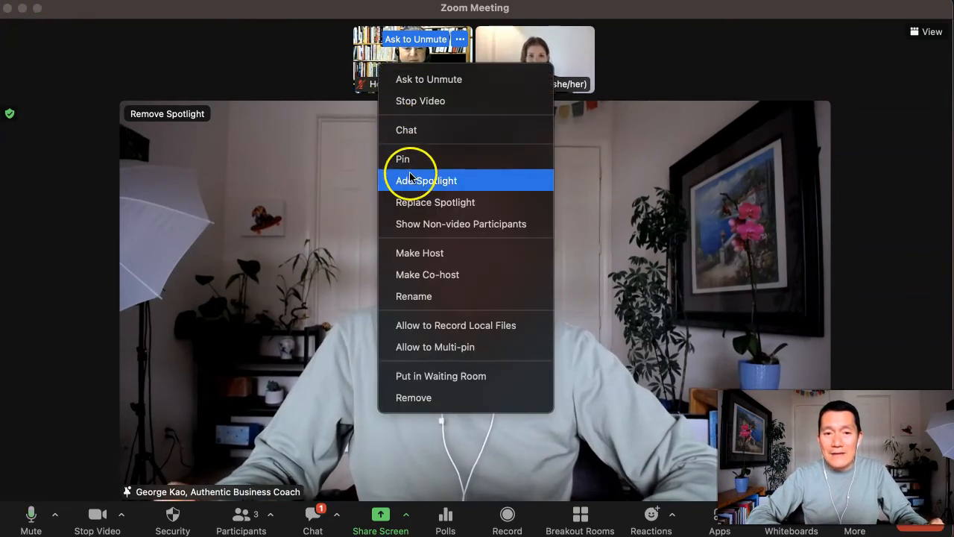
{"action": "left_click", "coordinate": [427, 180]}
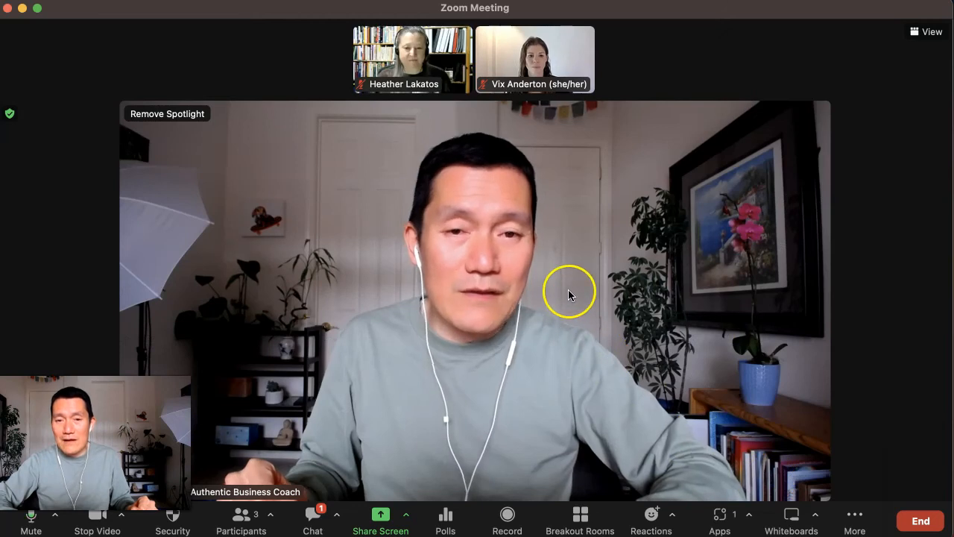
{"action": "mouse_move", "coordinate": [215, 474]}
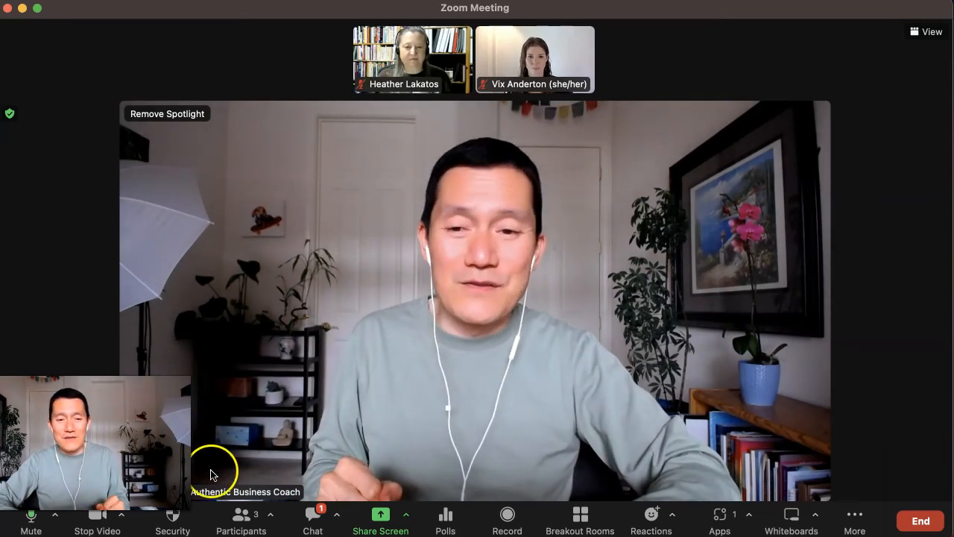